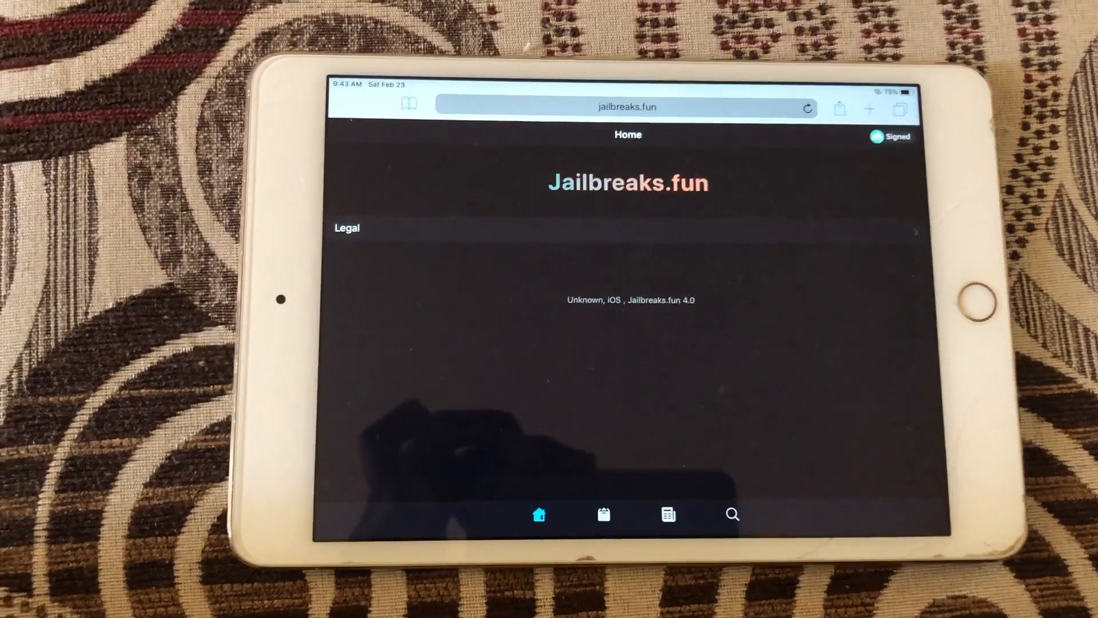
Step: Open Unc0ver -new beta from the jailbreaks.fun Jailbreaks list and install it with GET
click(604, 514)
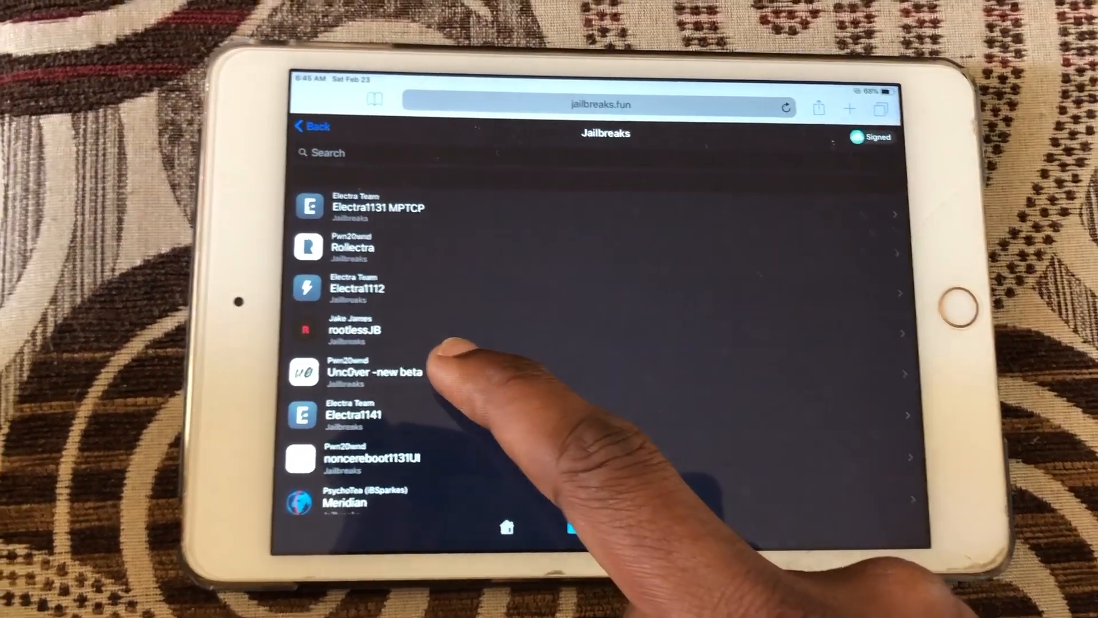
click(375, 372)
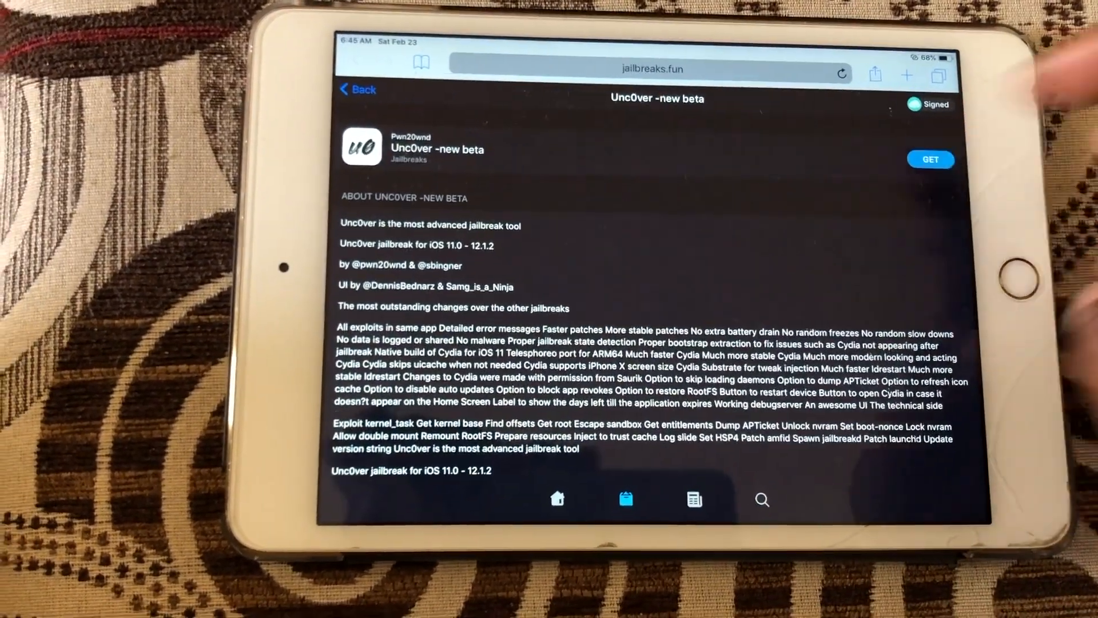
click(929, 159)
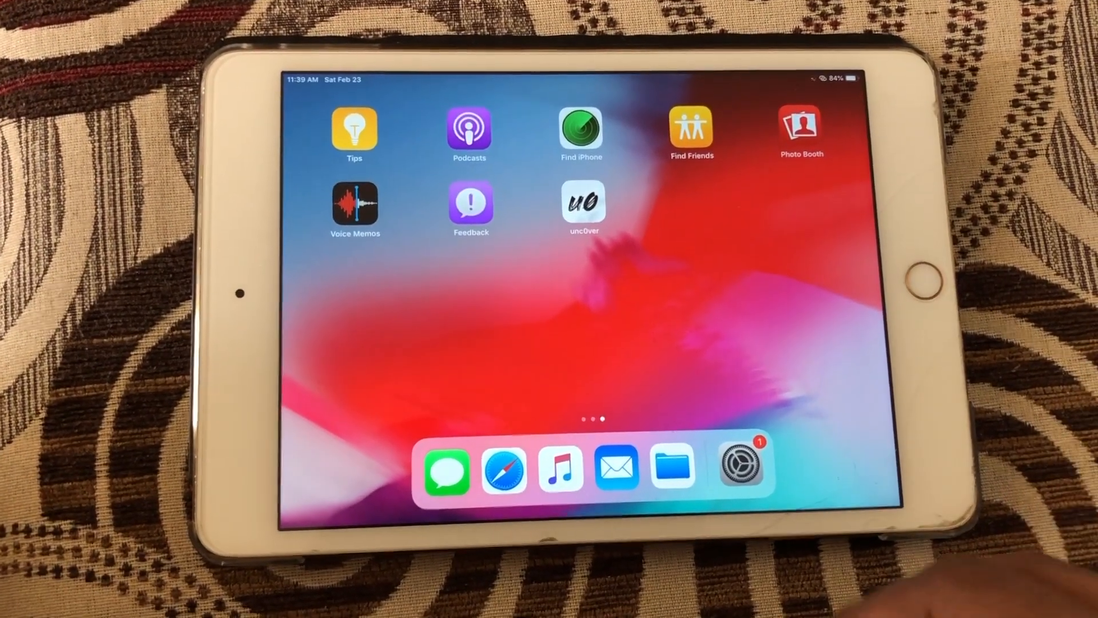
Step: Trust the Khodal Enterprise developer profile under Settings > General > Device Management
click(743, 468)
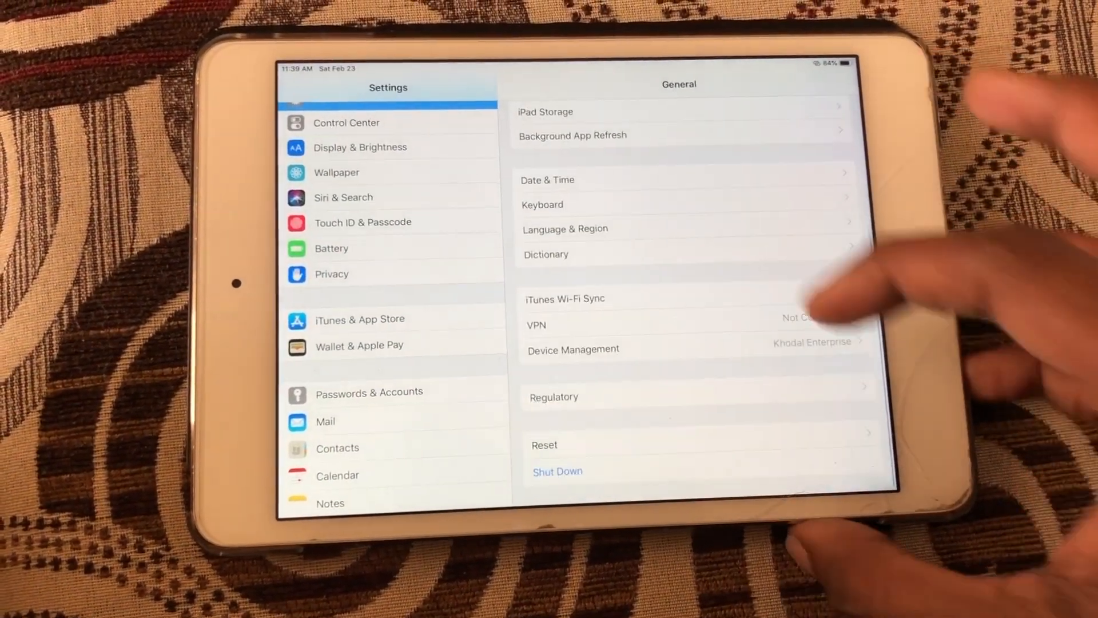
click(573, 349)
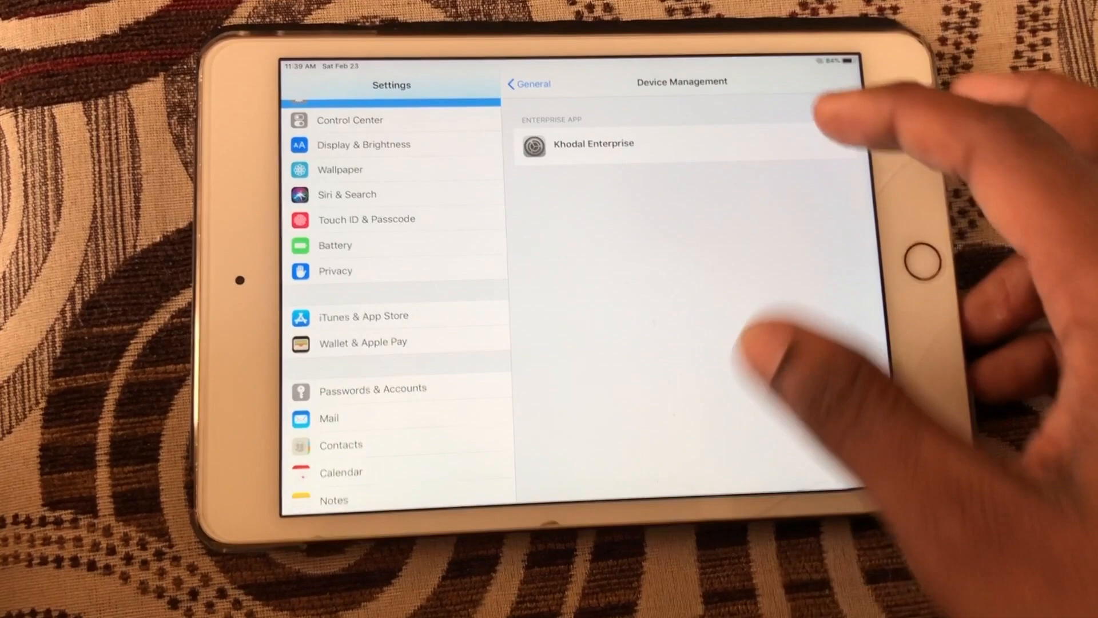
click(594, 143)
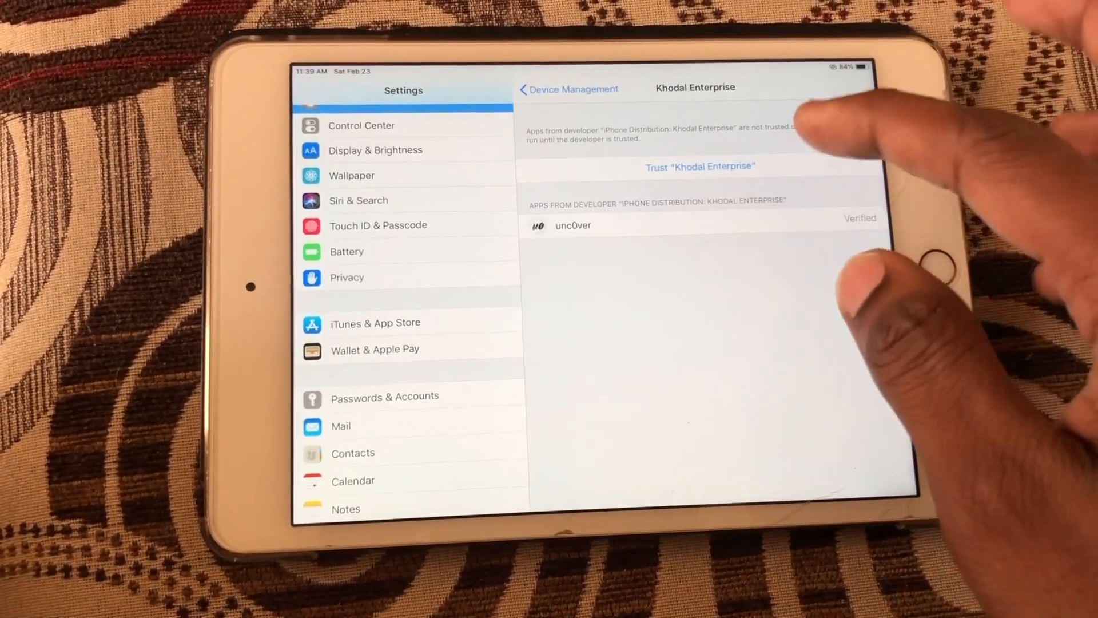
click(699, 166)
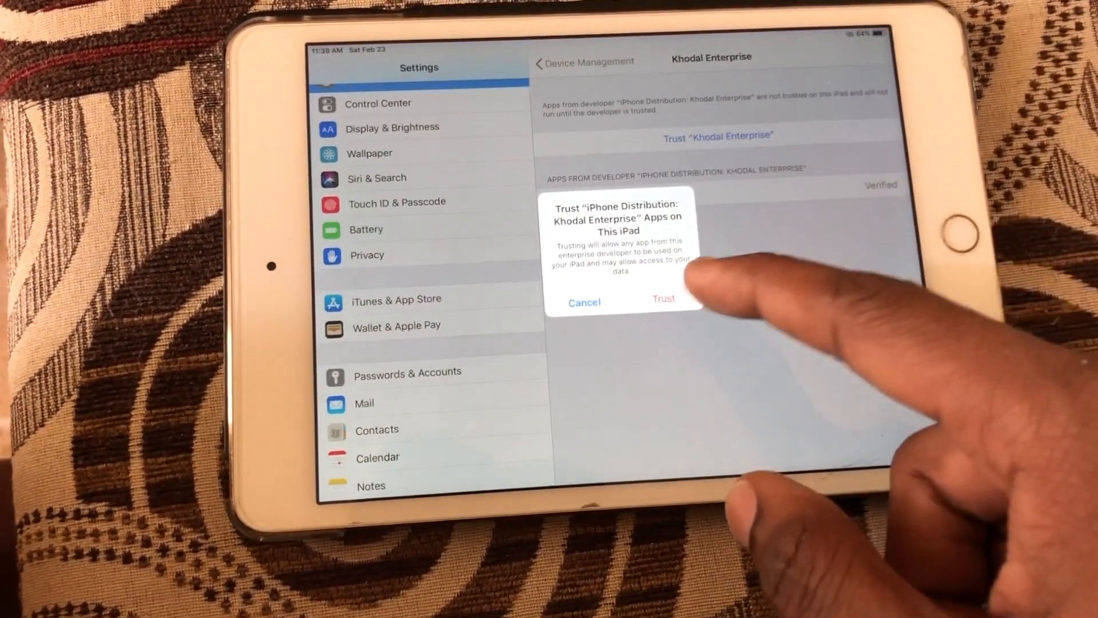
click(662, 300)
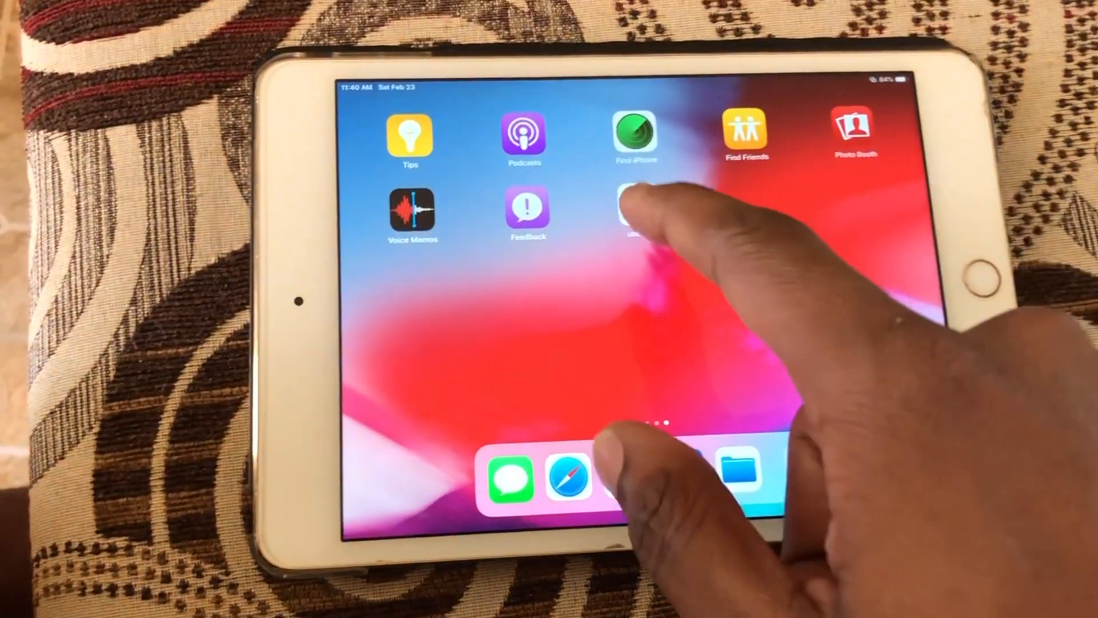
Step: Launch unc0ver from its home-screen icon
click(633, 203)
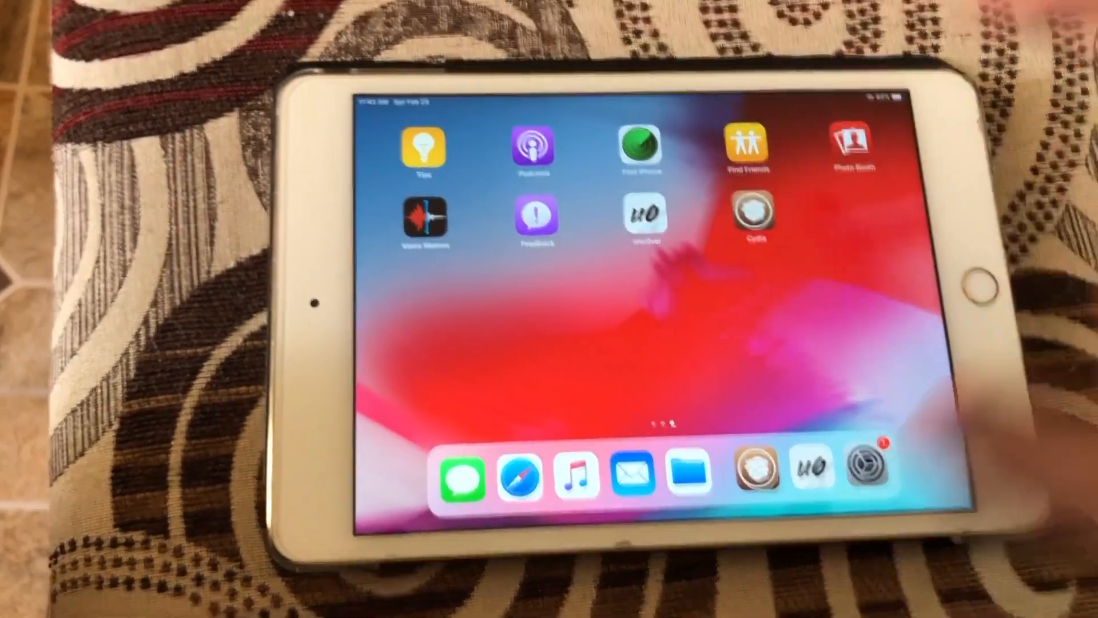
Step: Open Cydia from its new home-screen icon after the respring
click(754, 221)
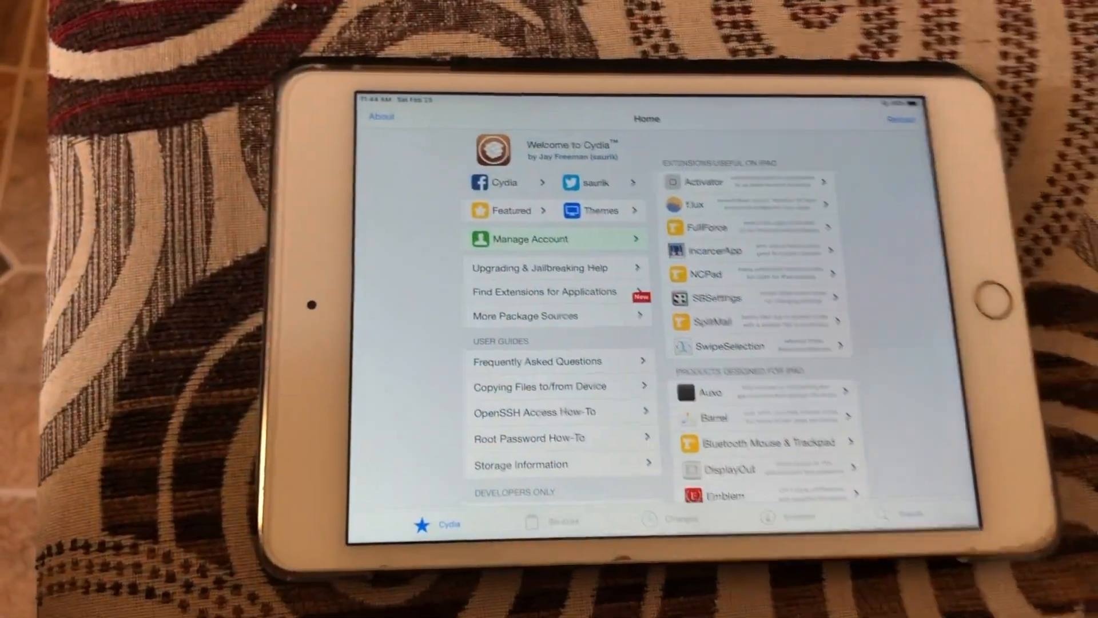